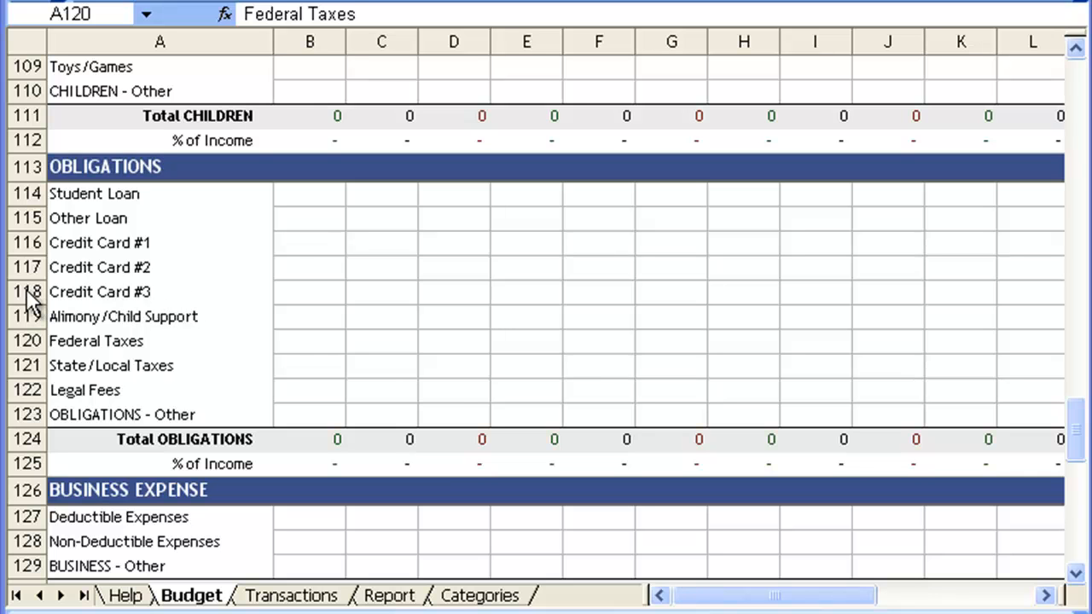
- Delete row 118, Credit Card #3, from the Budget sheet's Obligations section
{"action": "right_click", "coordinate": [26, 292]}
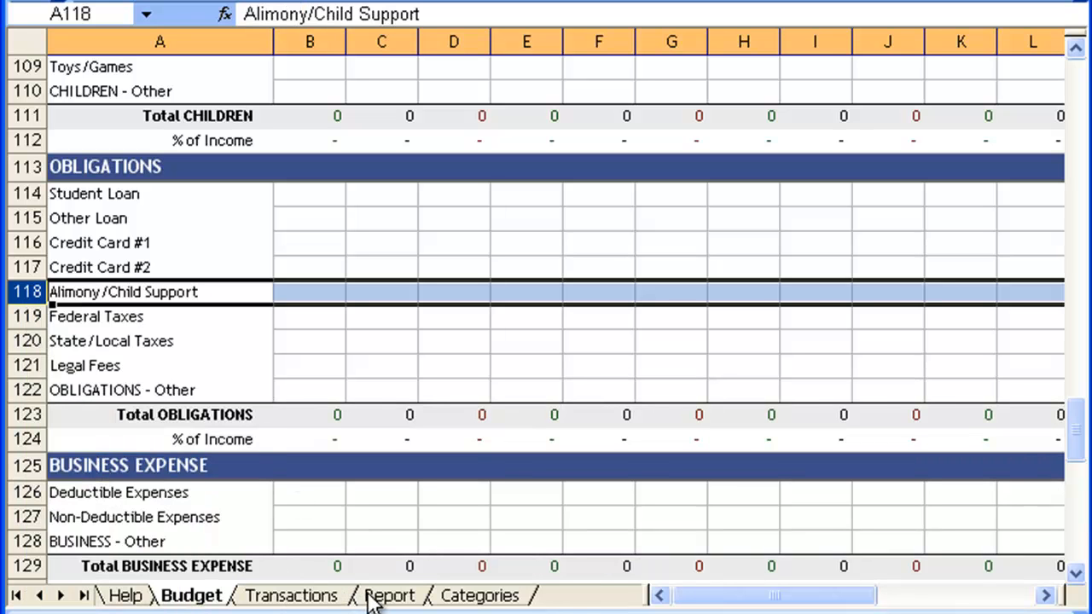
{"action": "mouse_move", "coordinate": [480, 595]}
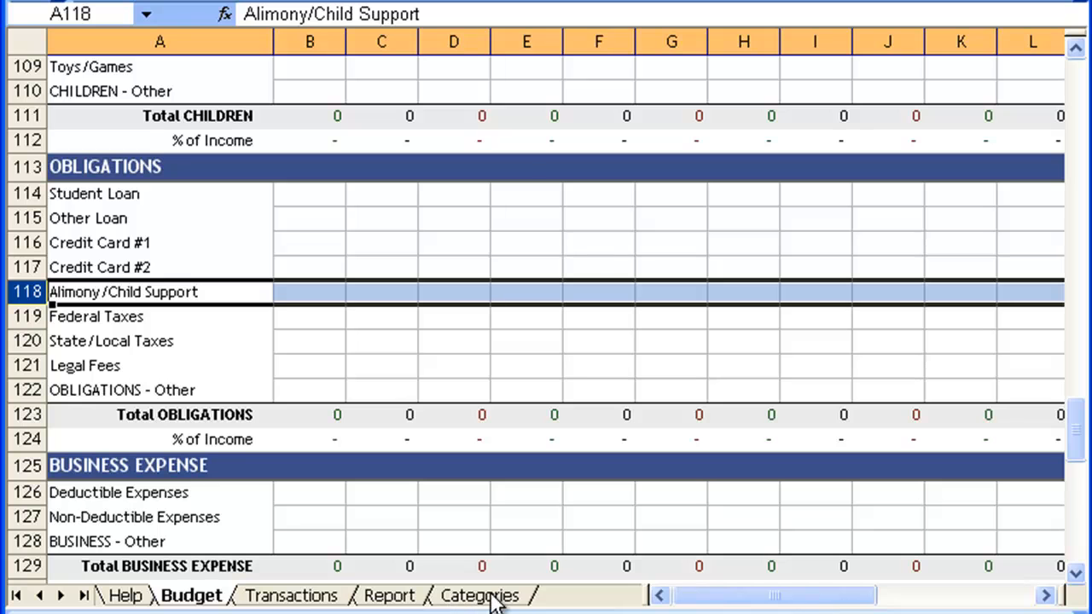
- Delete the Credit Card #3 row from the Report sheet's obligations list
{"action": "left_click", "coordinate": [389, 596]}
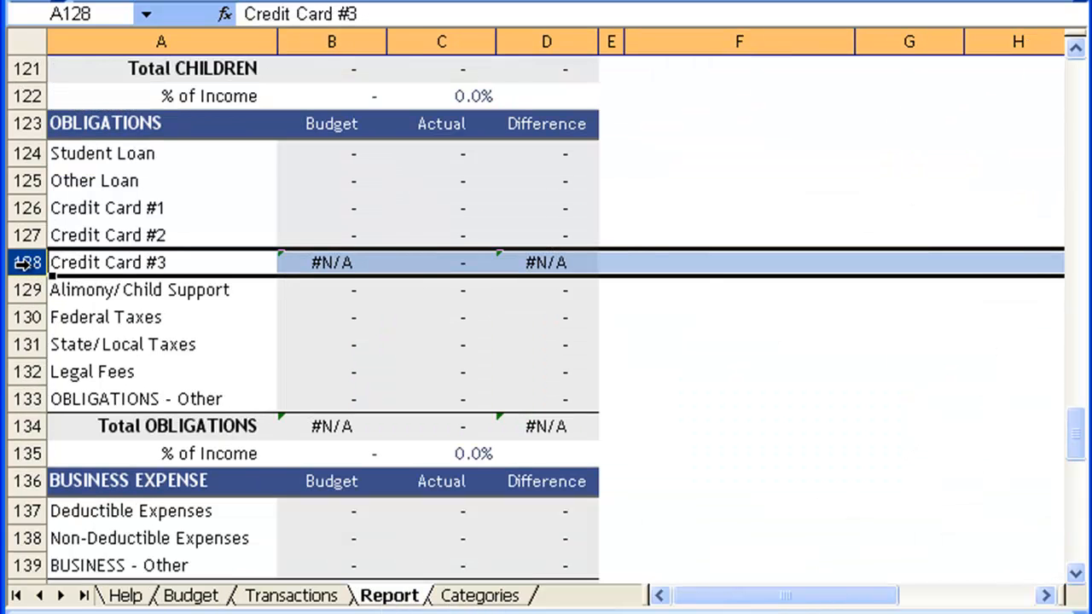
{"action": "right_click", "coordinate": [26, 262]}
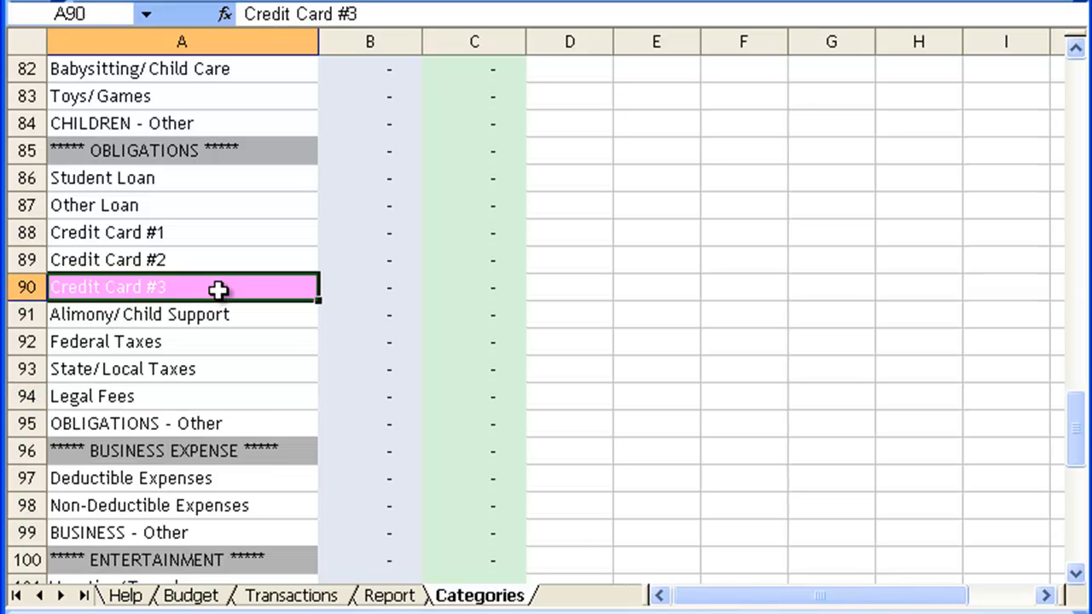
{"action": "left_click", "coordinate": [25, 288]}
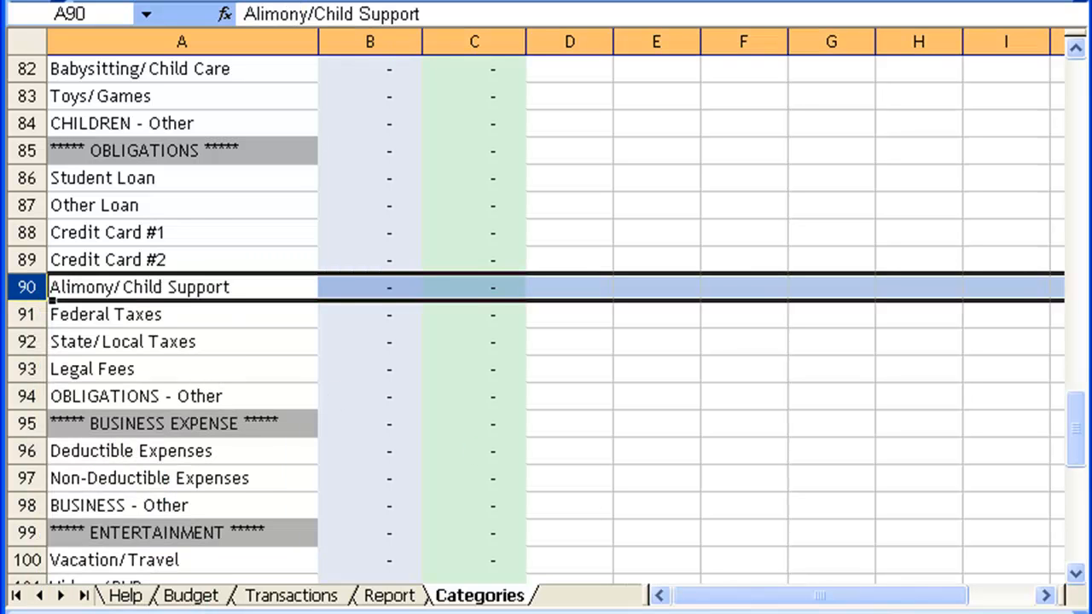
- Change cell A28 on the Budget sheet from Taxes to Car
{"action": "left_click", "coordinate": [281, 554]}
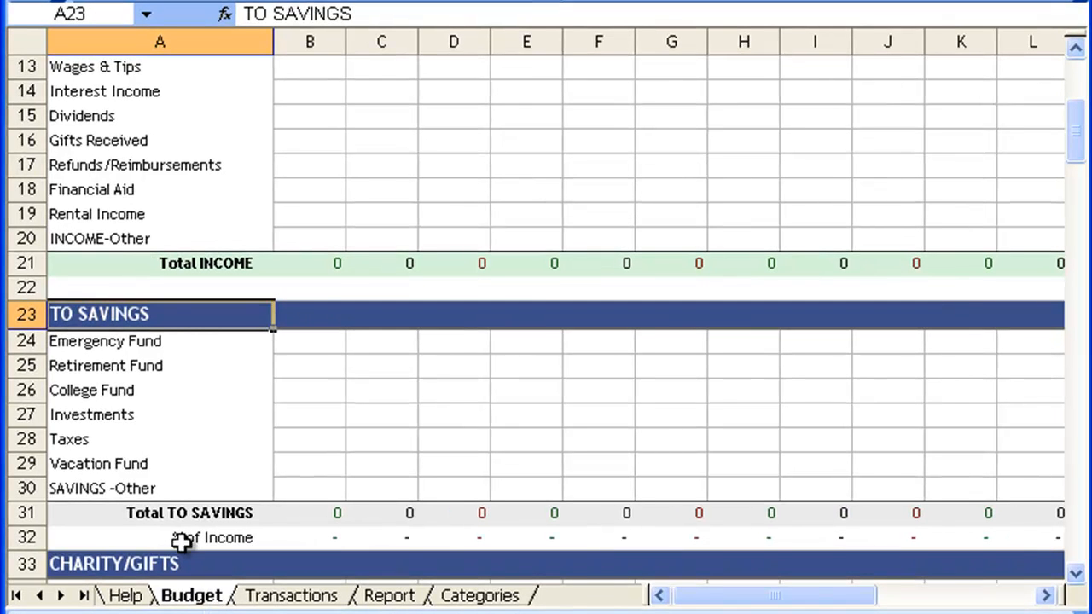
{"action": "mouse_move", "coordinate": [126, 453]}
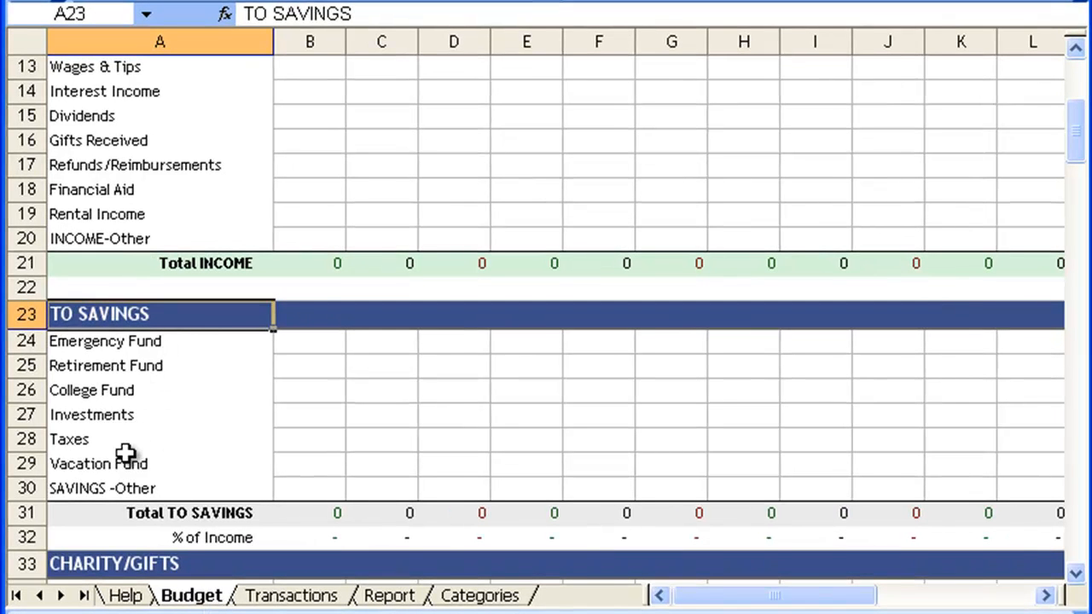
{"action": "mouse_move", "coordinate": [135, 447]}
{"action": "type", "text": "Car"}
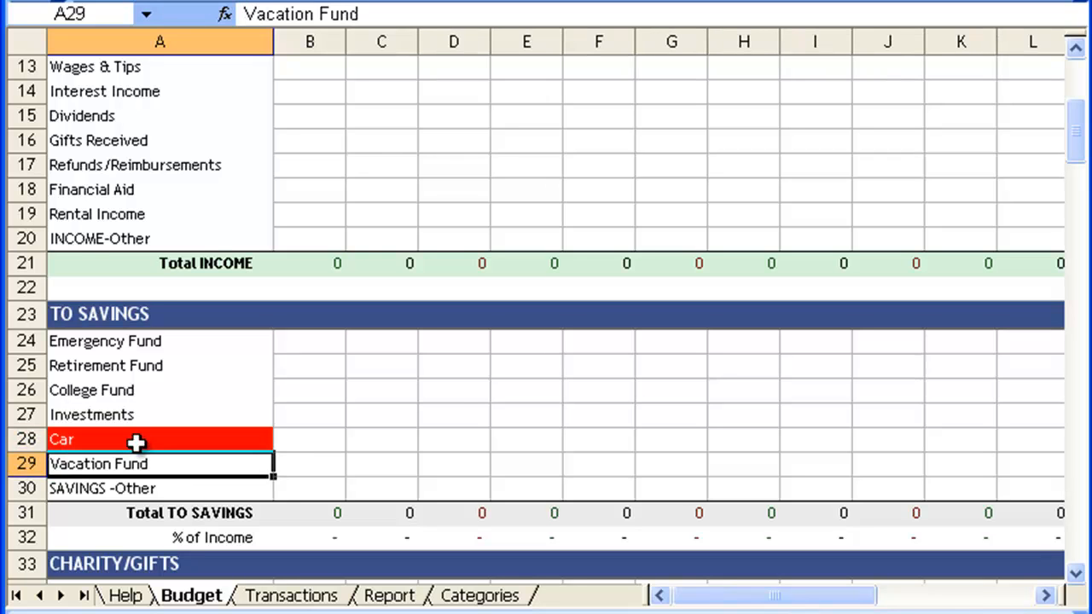
{"action": "left_click", "coordinate": [159, 438]}
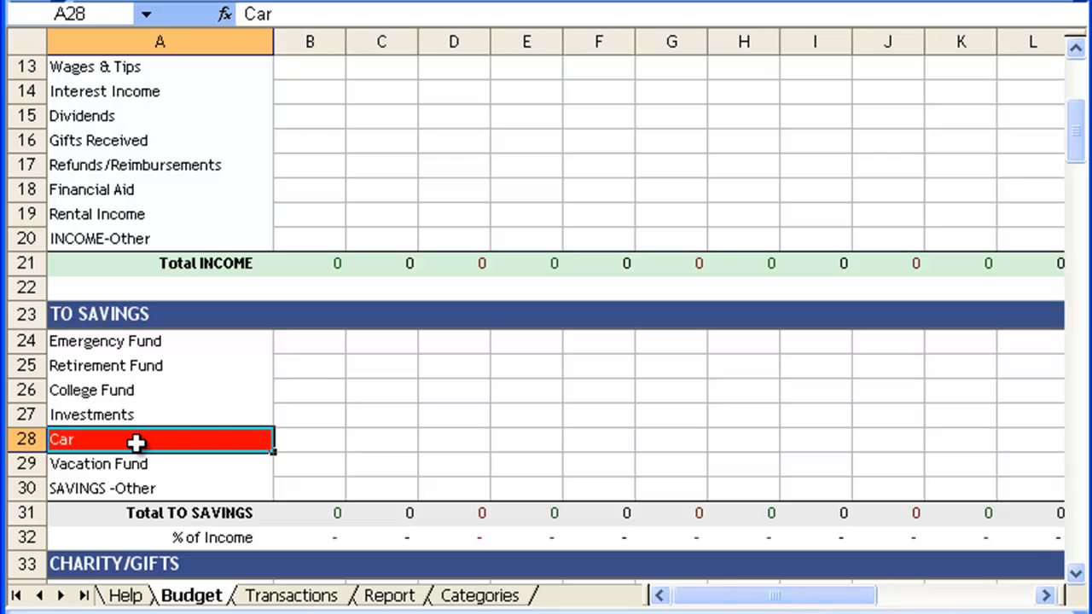
{"action": "mouse_move", "coordinate": [519, 605]}
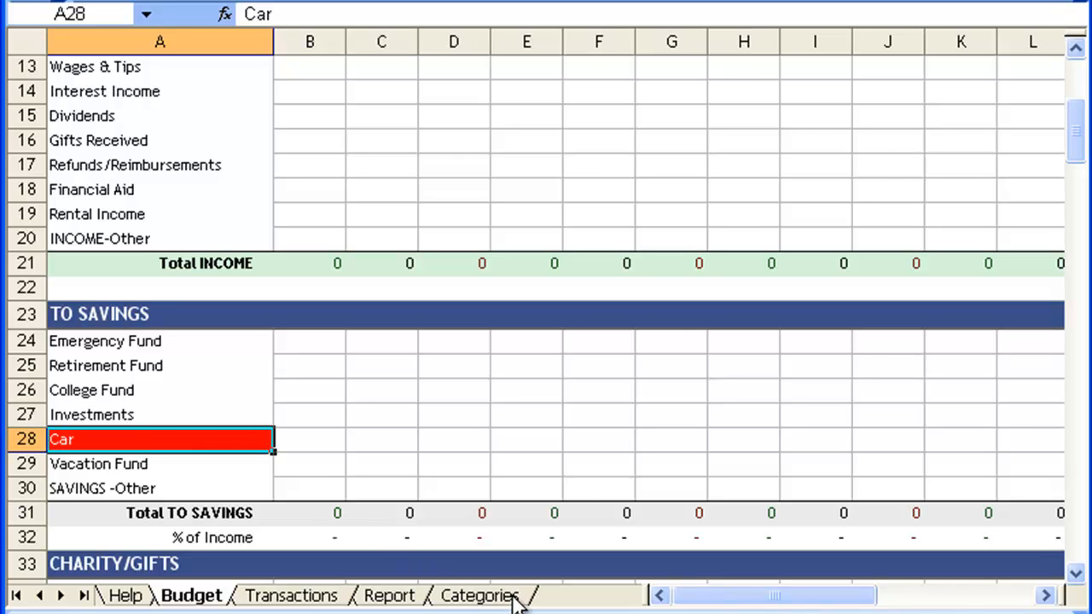
- Rename Taxes to Car in cell A18 of the Categories sheet
{"action": "left_click", "coordinate": [479, 596]}
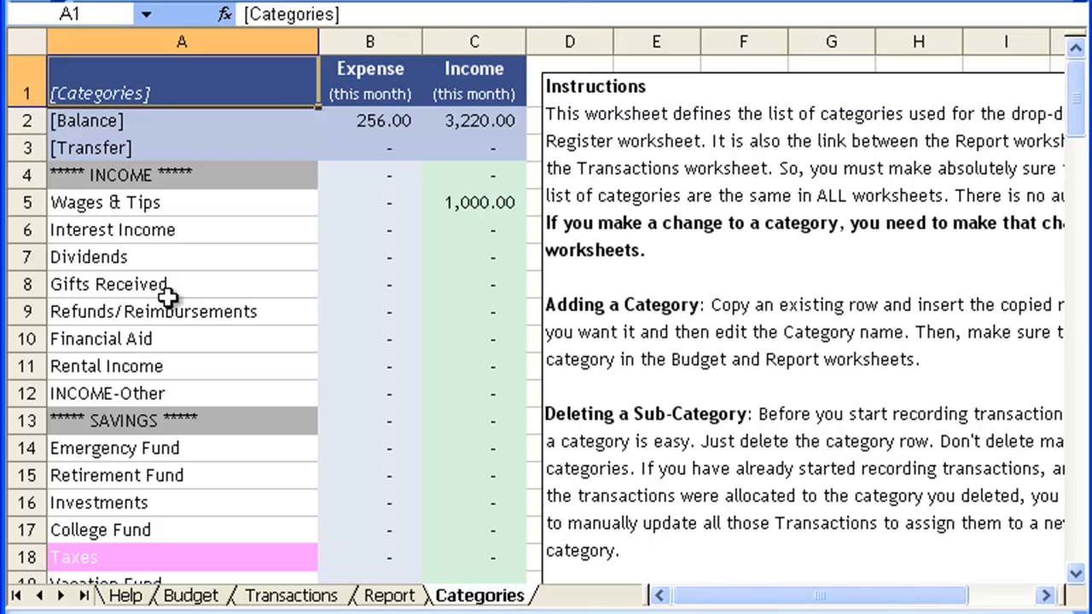
{"action": "scroll", "scroll_direction": "down", "scroll_amount": 3}
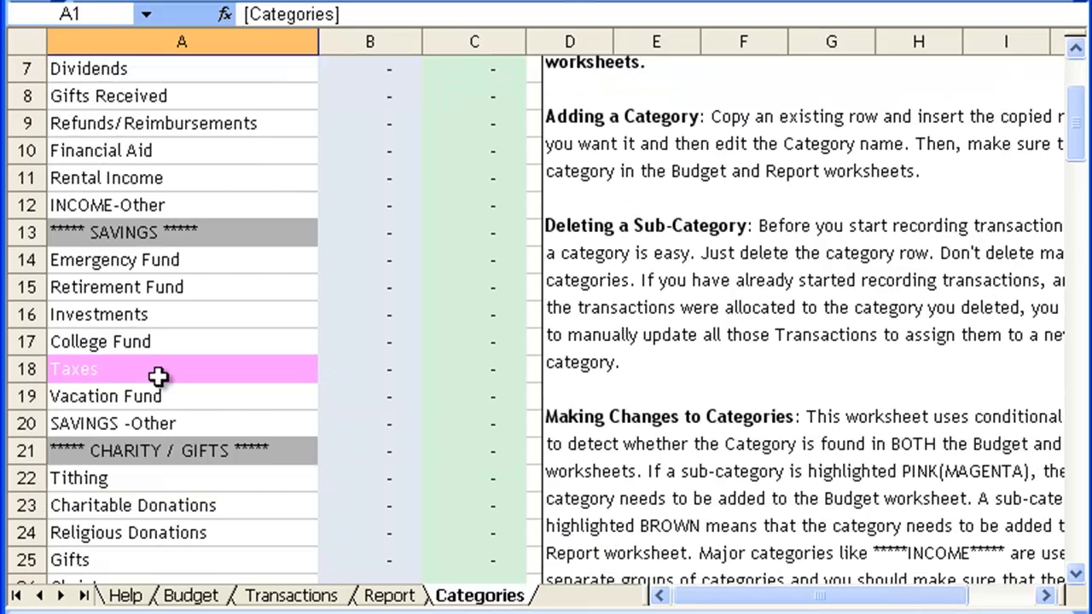
{"action": "left_click", "coordinate": [182, 369]}
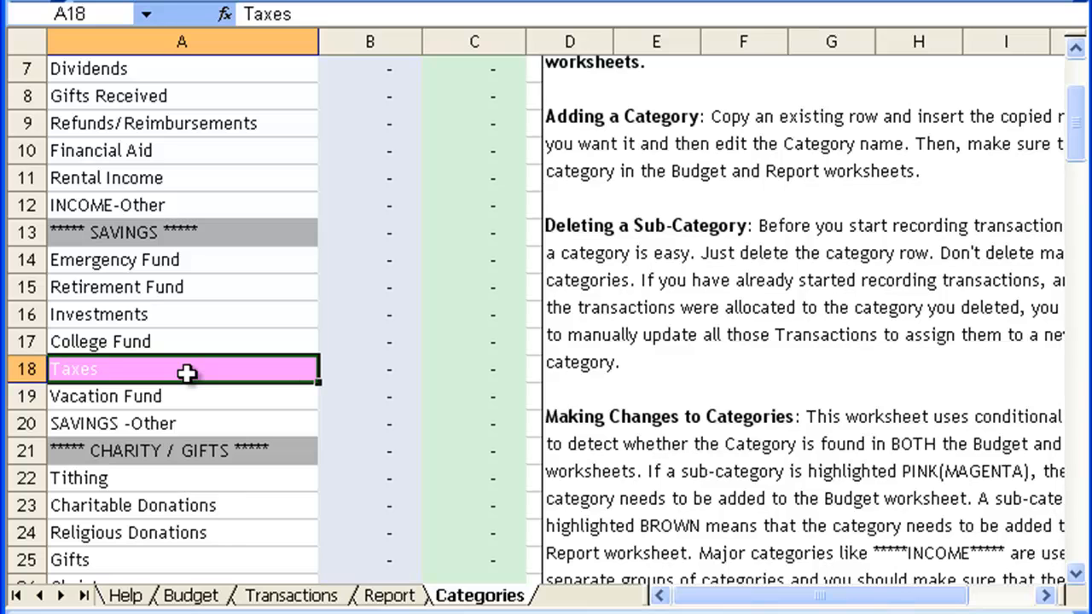
{"action": "type", "text": "Car"}
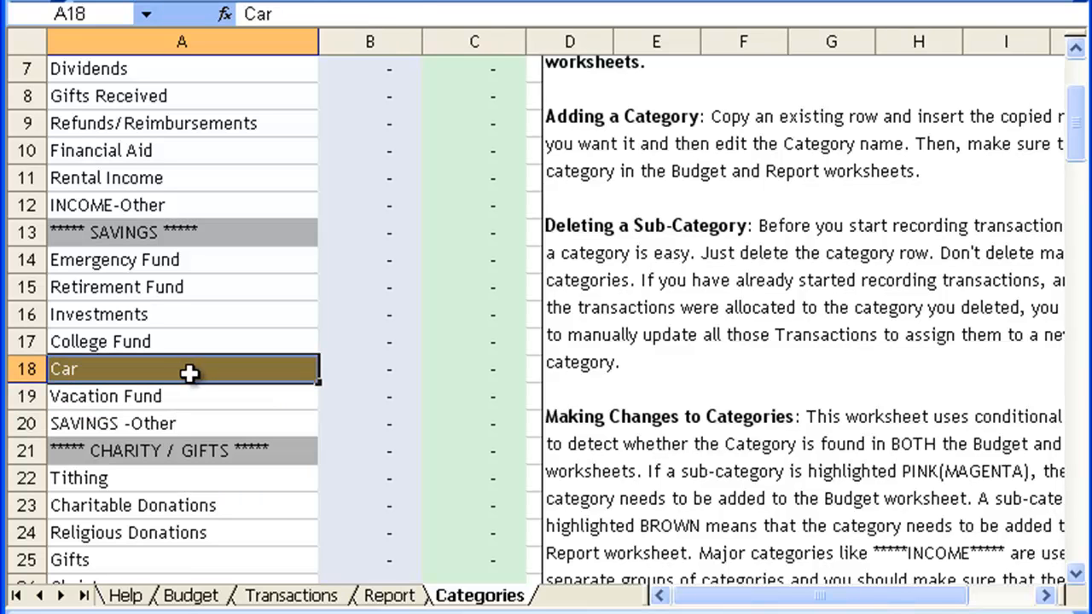
{"action": "mouse_move", "coordinate": [277, 504]}
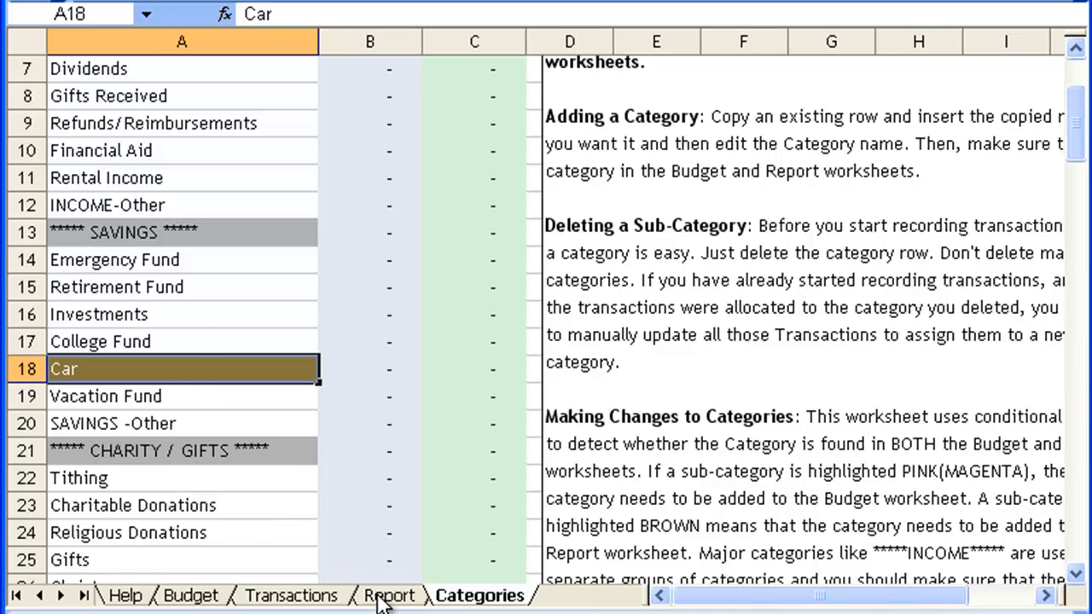
- Enter Car in cell A38 on the Report sheet
{"action": "left_click", "coordinate": [390, 595]}
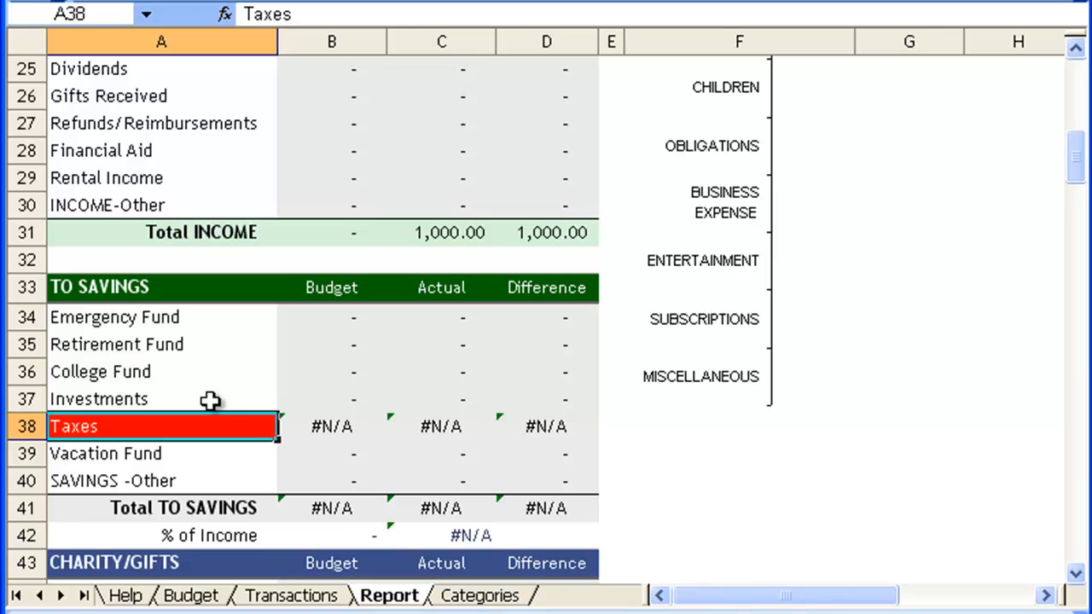
{"action": "type", "text": "Car"}
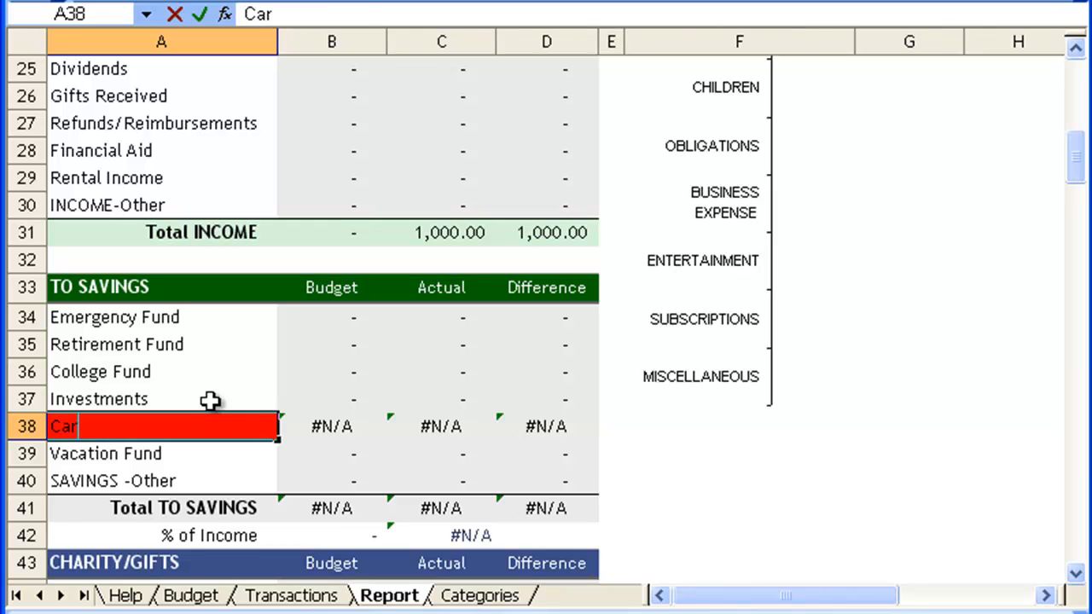
{"action": "key", "text": "Return"}
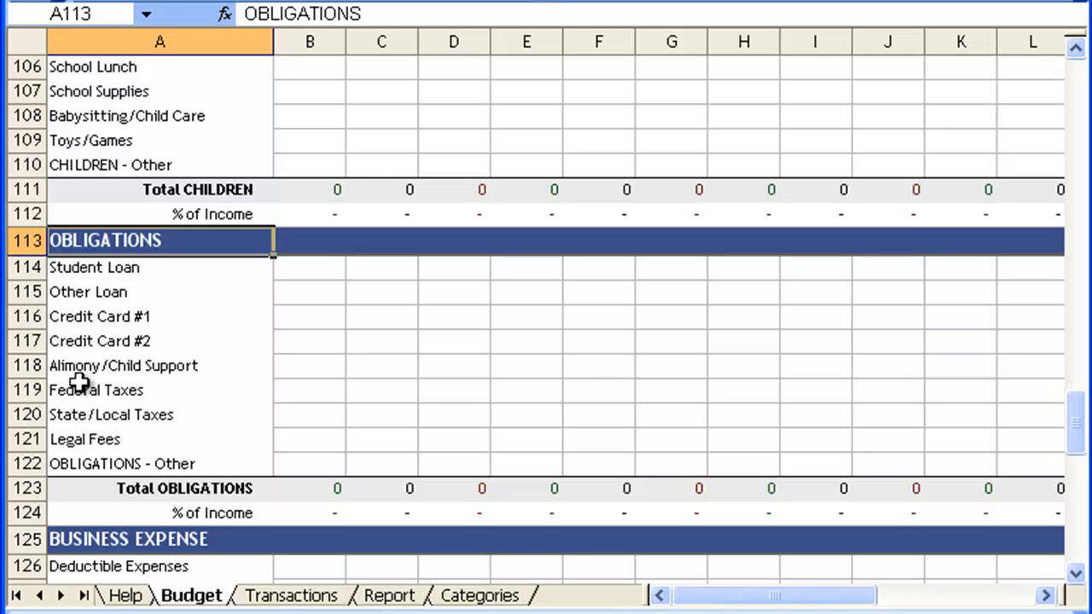
{"action": "mouse_move", "coordinate": [28, 341]}
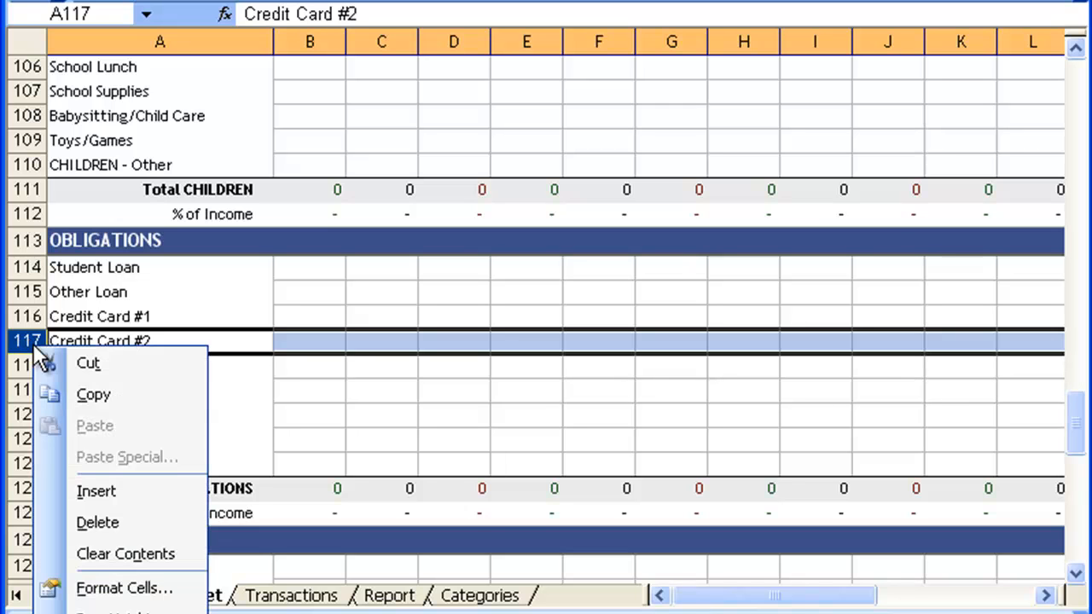
{"action": "mouse_move", "coordinate": [119, 394]}
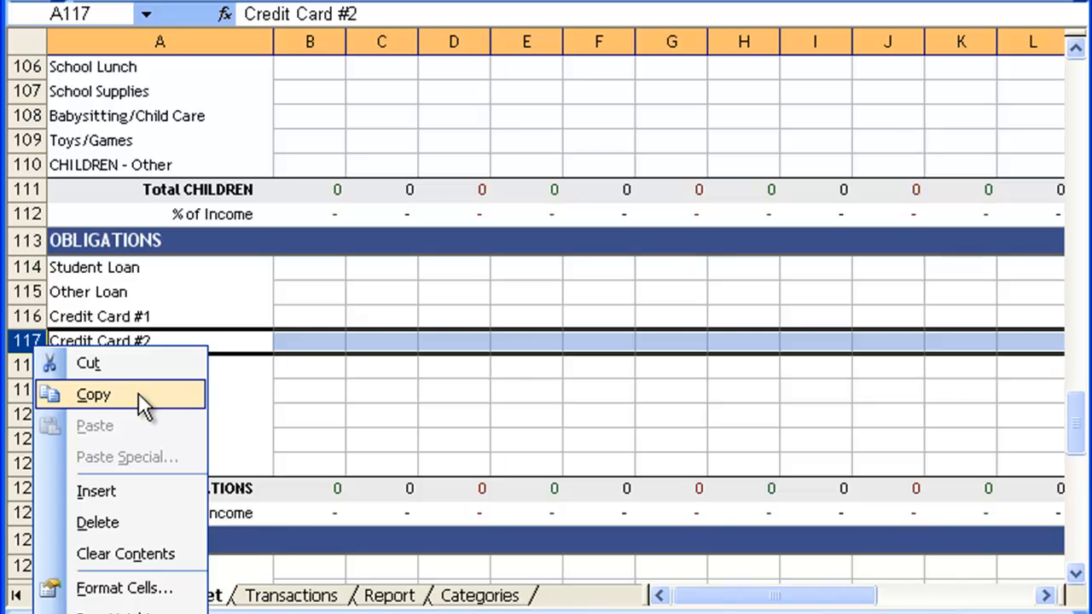
- Copy Budget row 117 (Credit Card #2) and insert it at row 118
{"action": "left_click", "coordinate": [94, 394]}
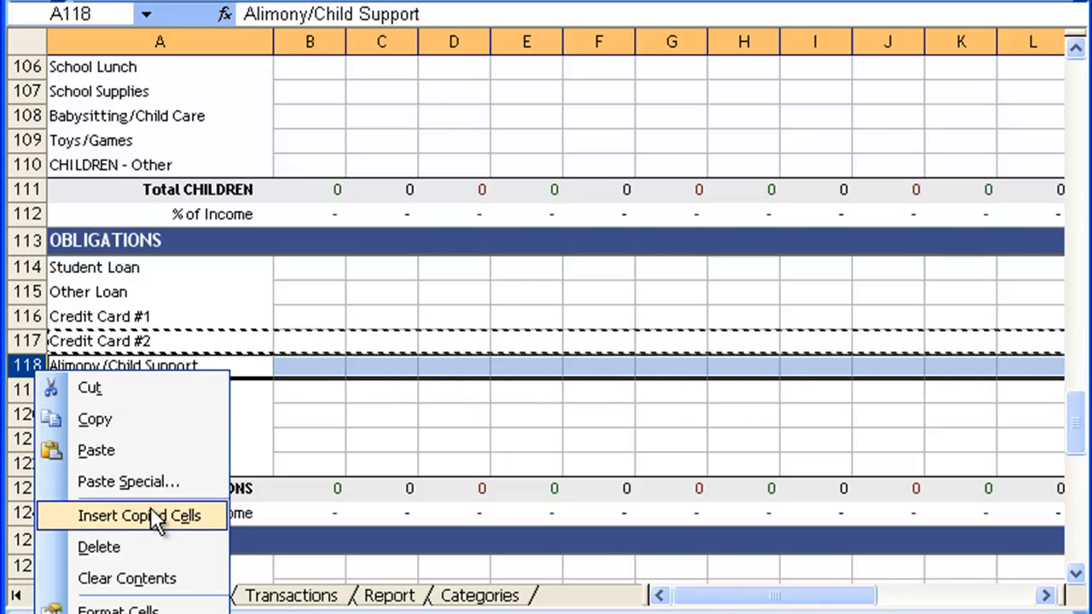
{"action": "left_click", "coordinate": [140, 515]}
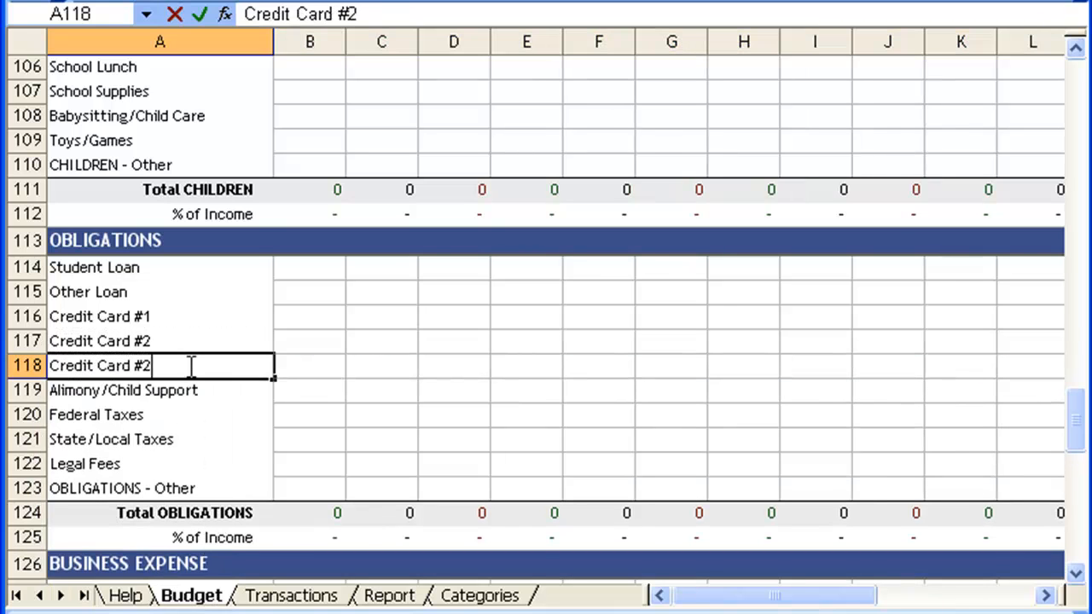
- Name the copied row Credit Card #3, then undo a trial insertion above Total OBLIGATIONS
{"action": "key", "text": "Return"}
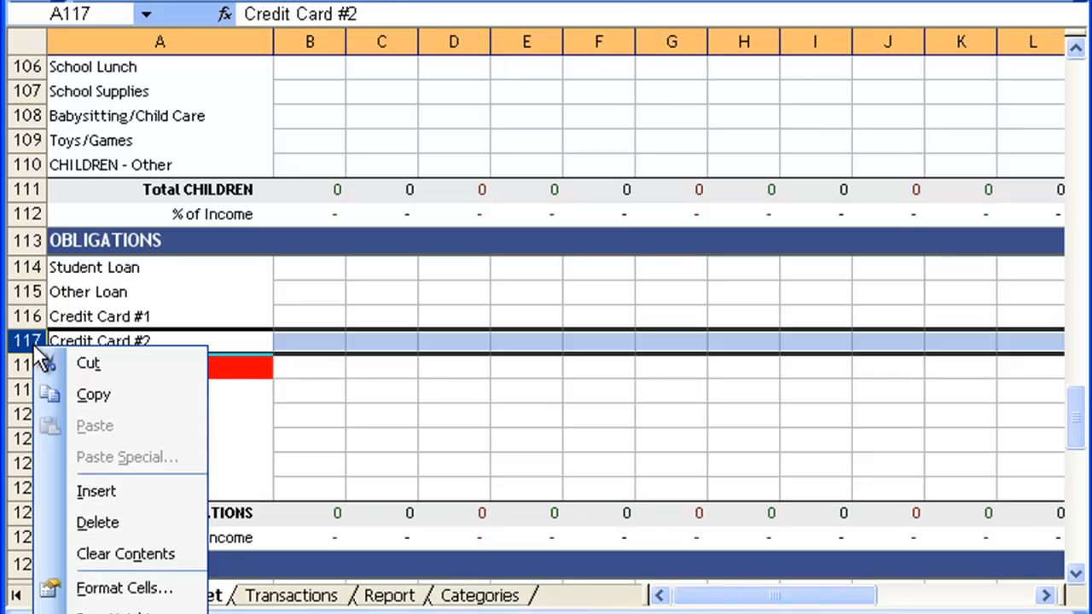
{"action": "mouse_move", "coordinate": [132, 410]}
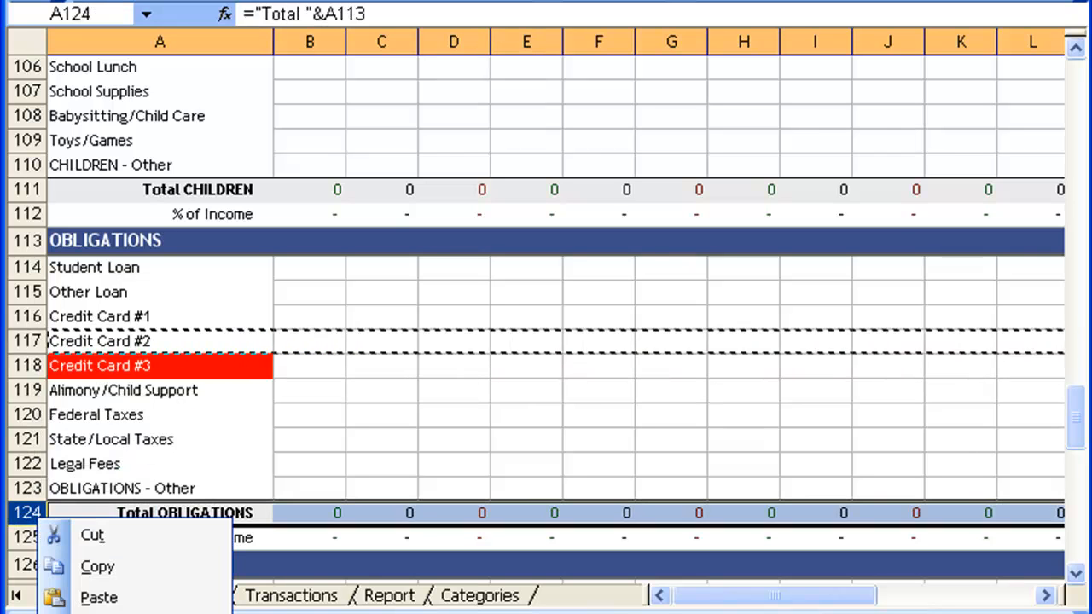
{"action": "left_click", "coordinate": [99, 597]}
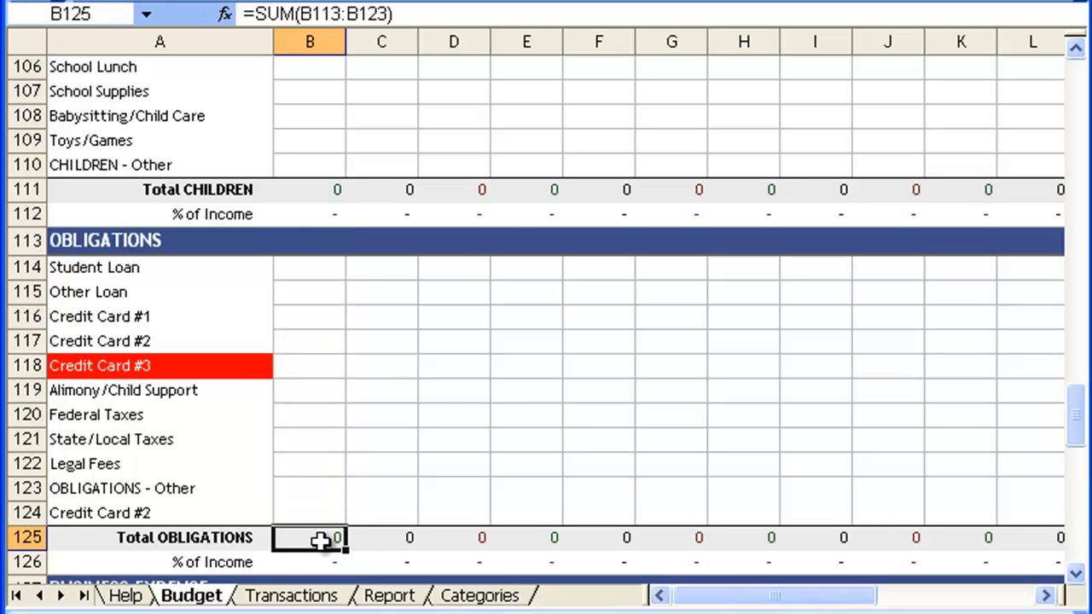
{"action": "right_click", "coordinate": [100, 512]}
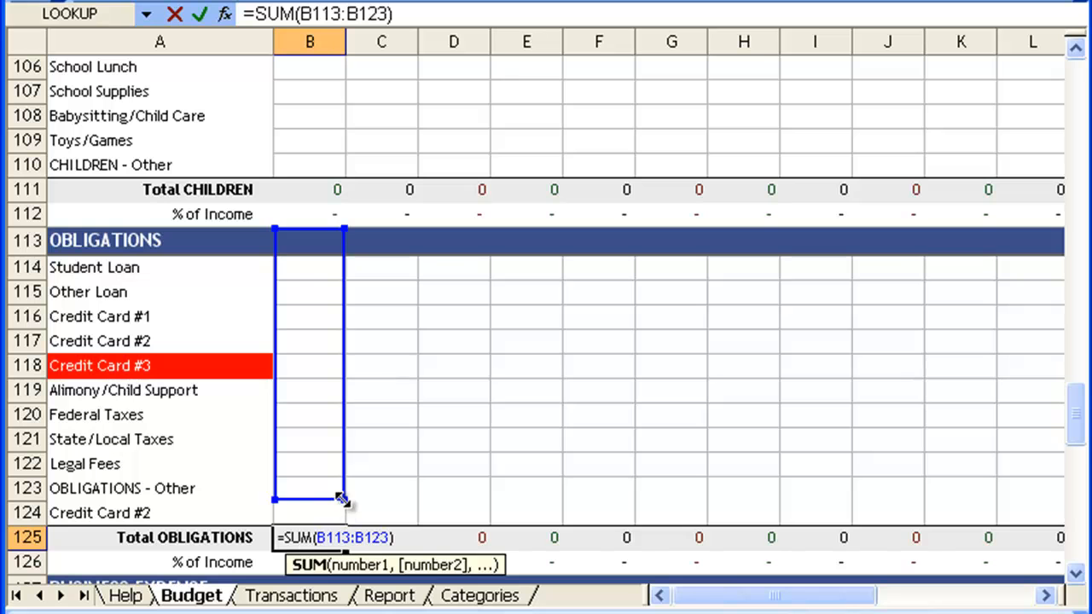
{"action": "key", "text": "Return"}
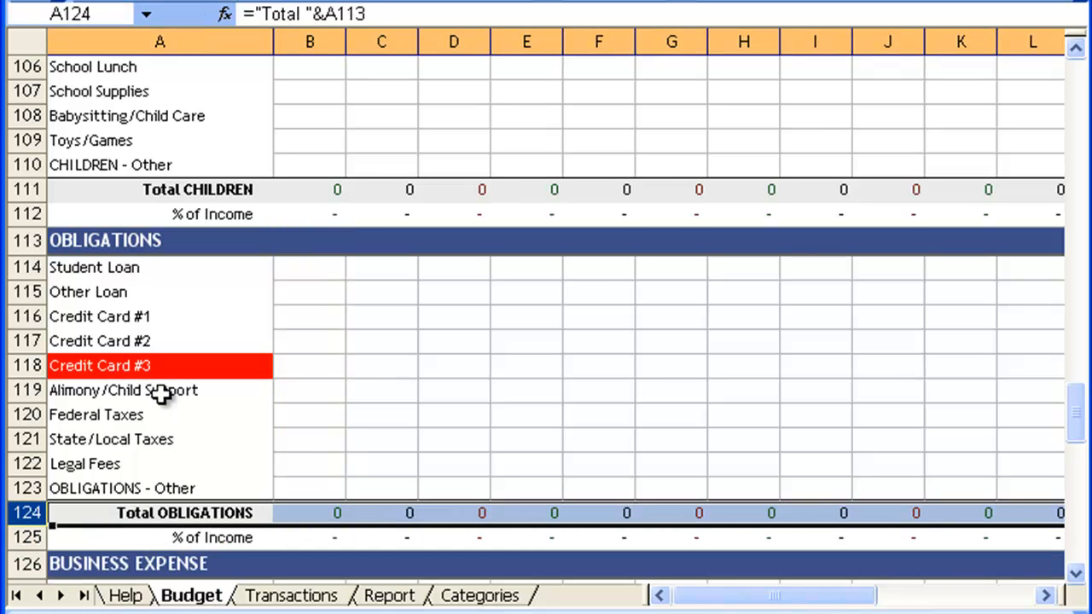
- Insert a copy of Categories row 89 at row 90 and name it Credit Card #3
{"action": "left_click", "coordinate": [160, 365]}
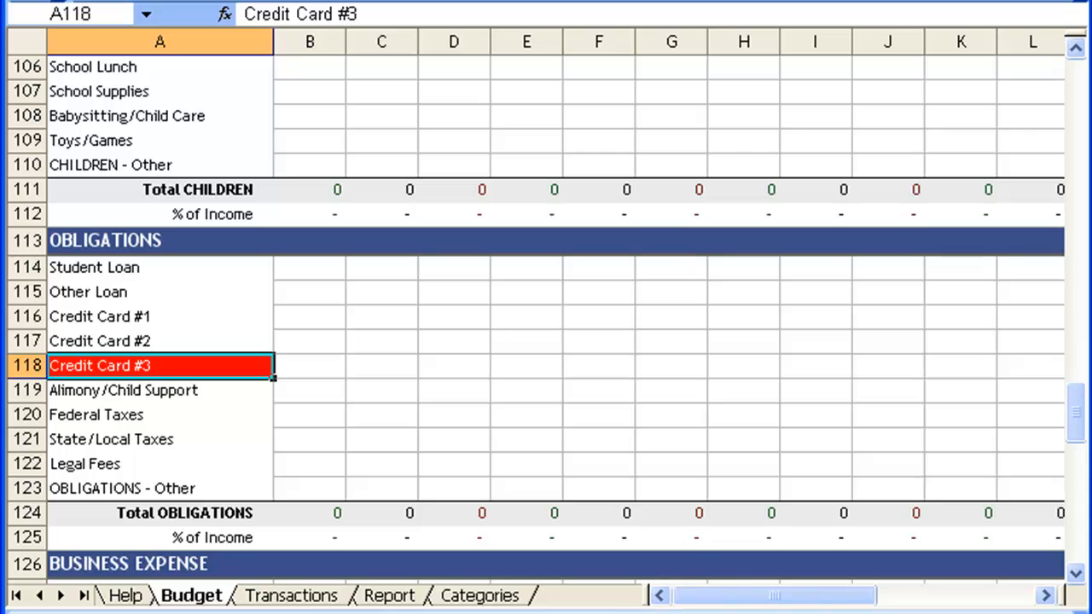
{"action": "mouse_move", "coordinate": [491, 604]}
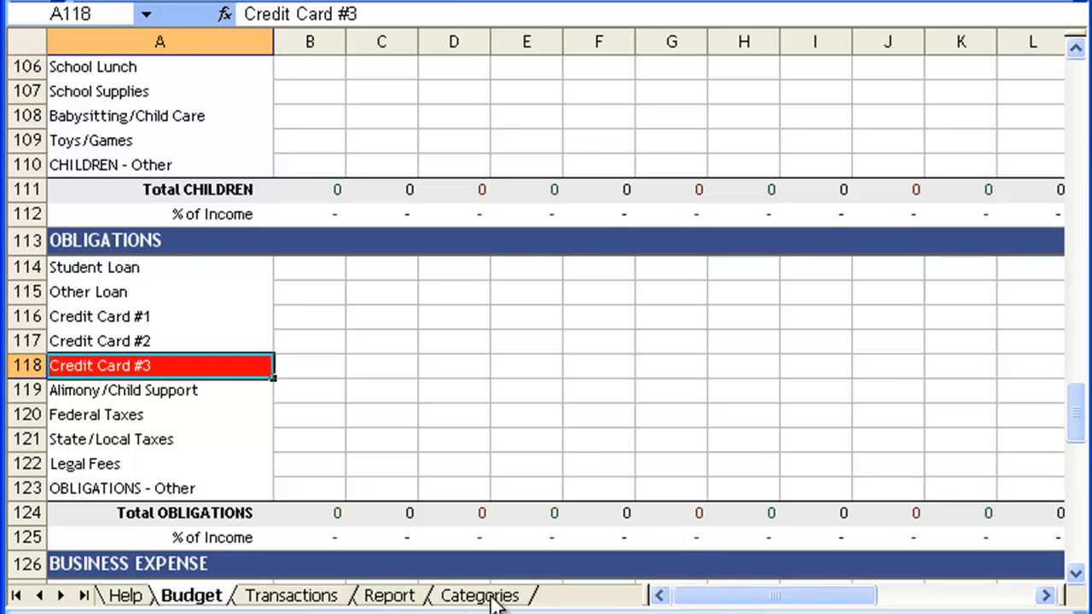
{"action": "left_click", "coordinate": [479, 595]}
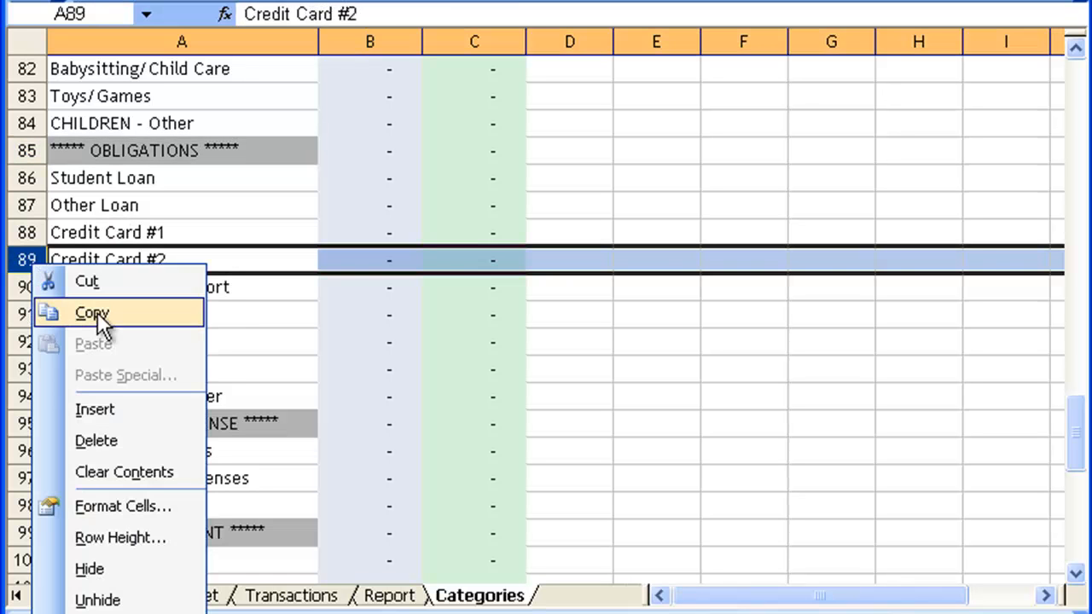
{"action": "left_click", "coordinate": [92, 312]}
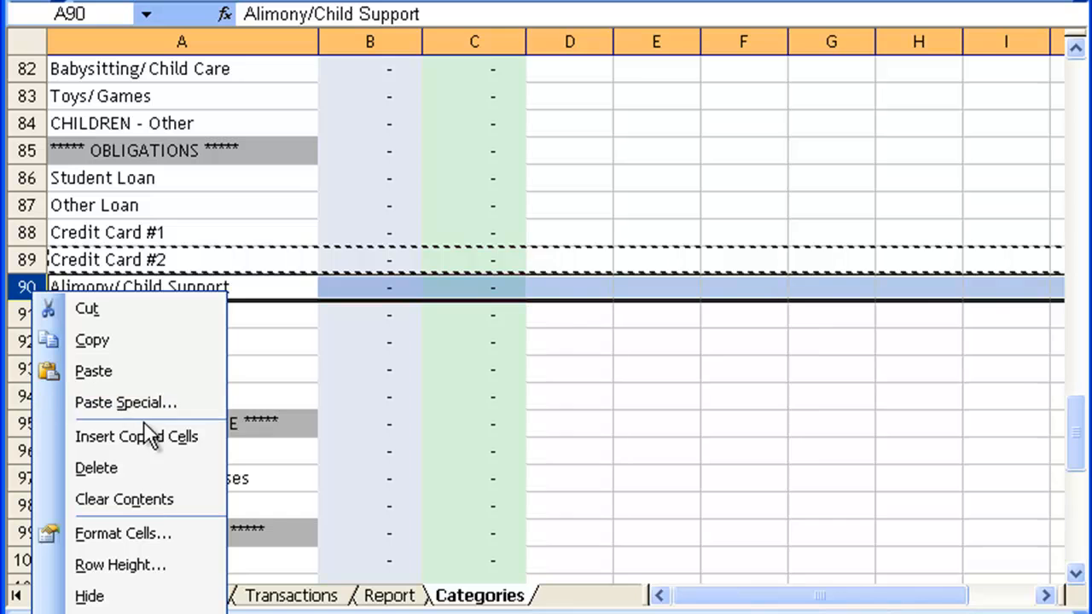
{"action": "left_click", "coordinate": [136, 436]}
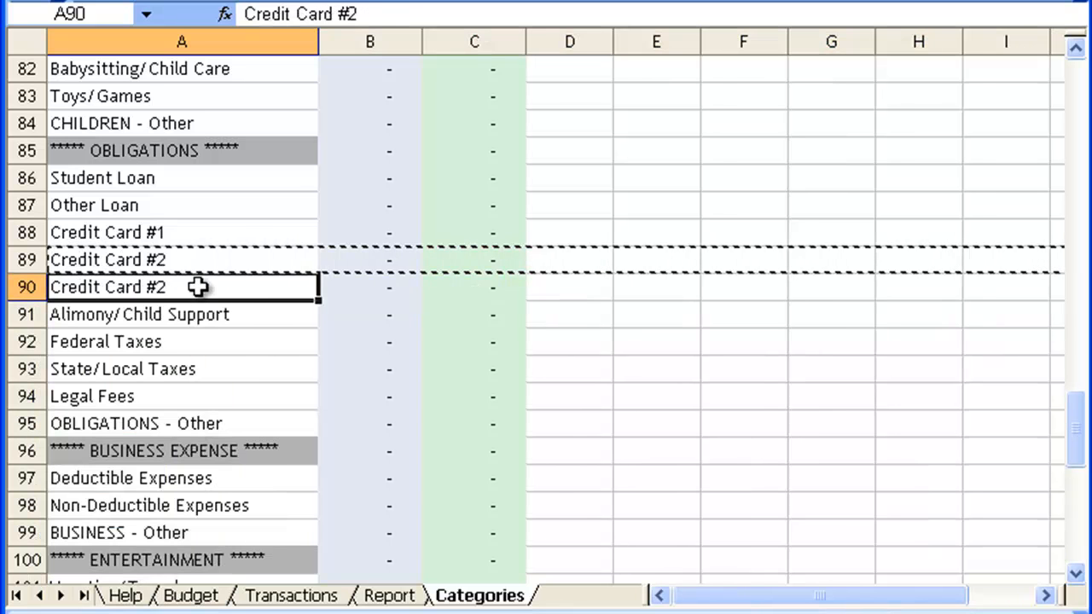
{"action": "type", "text": "Credit Card #3"}
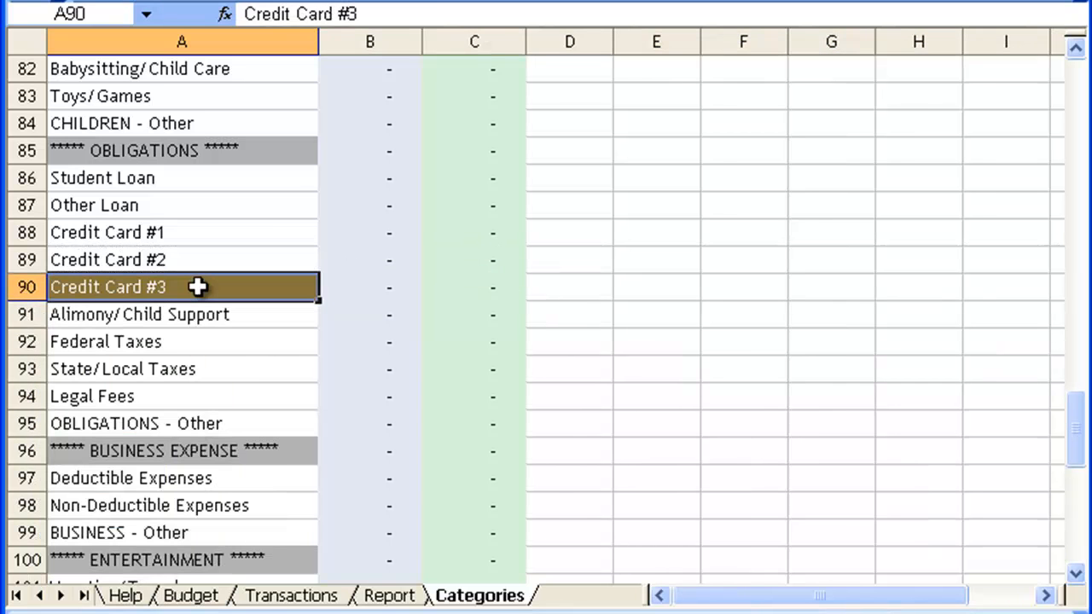
{"action": "left_click", "coordinate": [388, 595]}
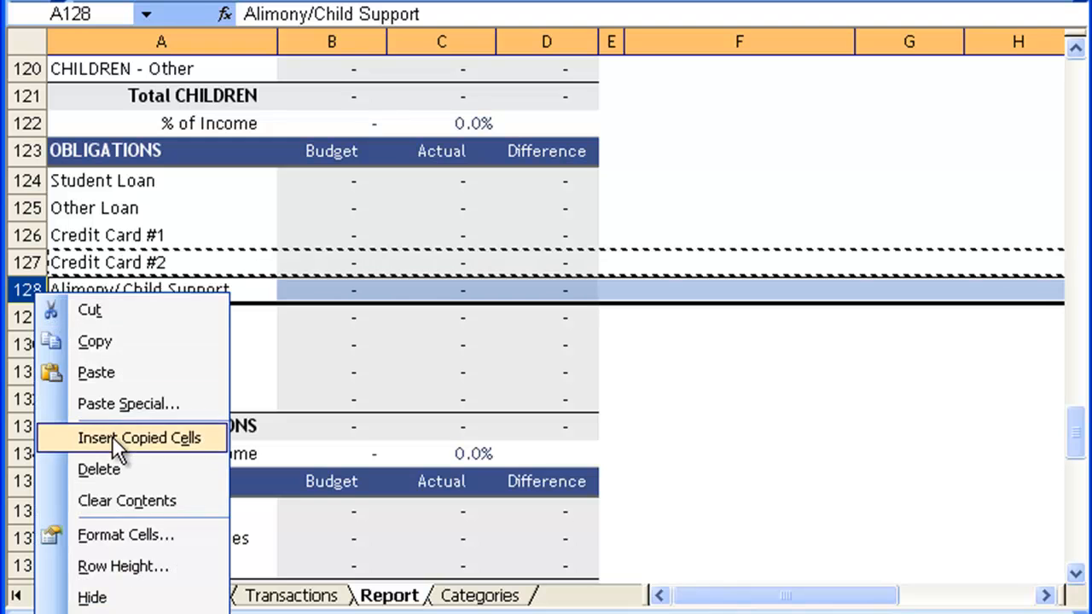
- Insert the copied row at row 128, above Alimony/Child Support, on the Report sheet
{"action": "left_click", "coordinate": [141, 438]}
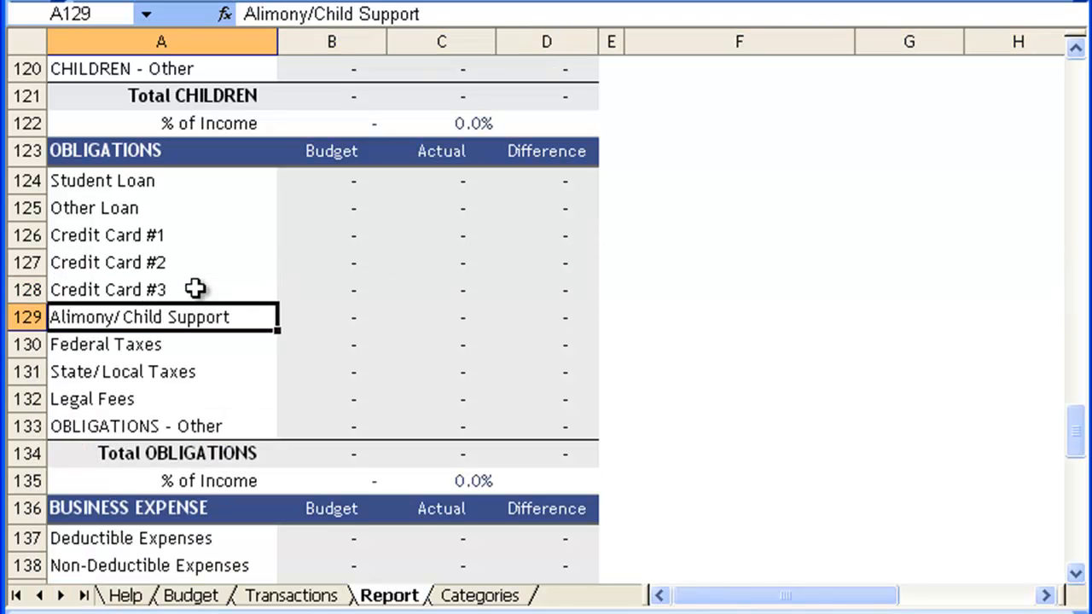